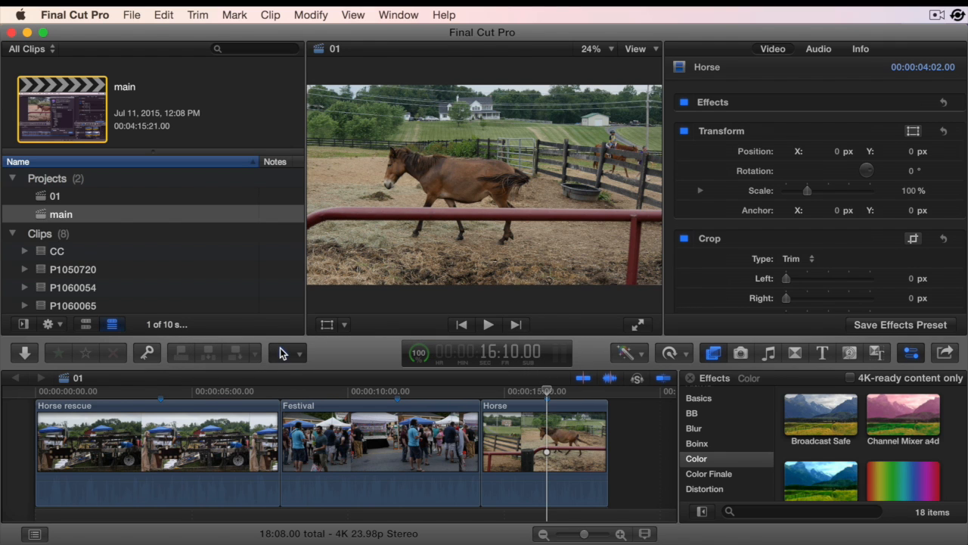
pyautogui.moveTo(403, 378)
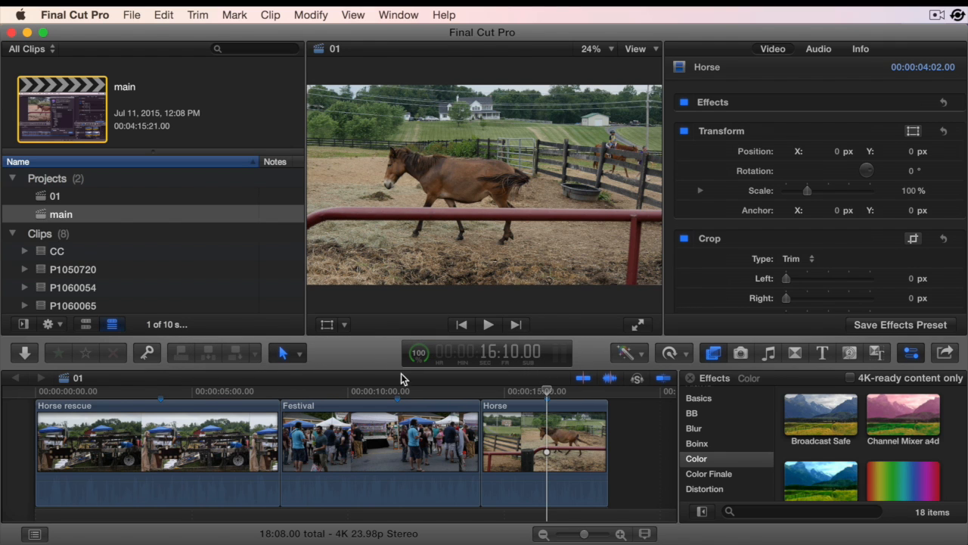
# Move to the Festival clip, open its Color Board with Cmd+6, and show Exposure
pyautogui.click(395, 392)
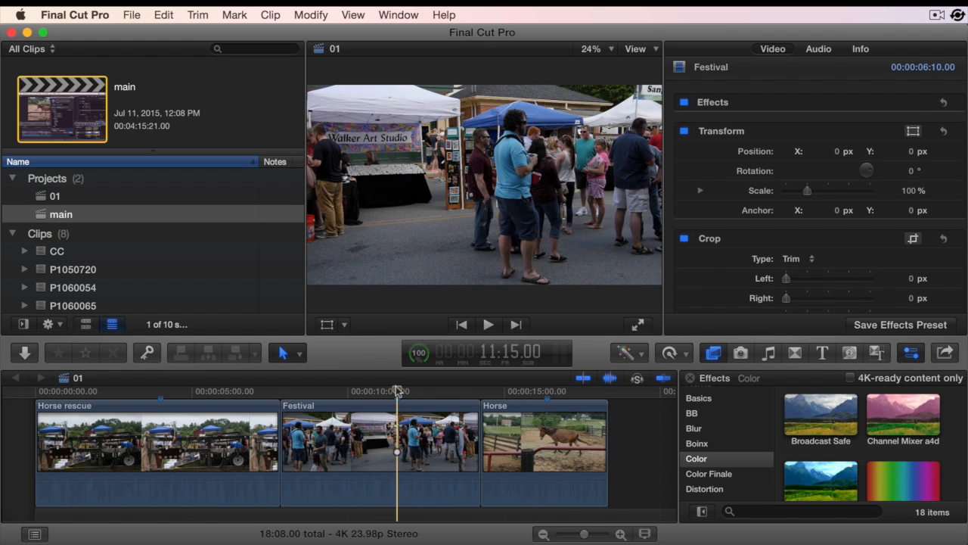
pyautogui.press('cmd+6')
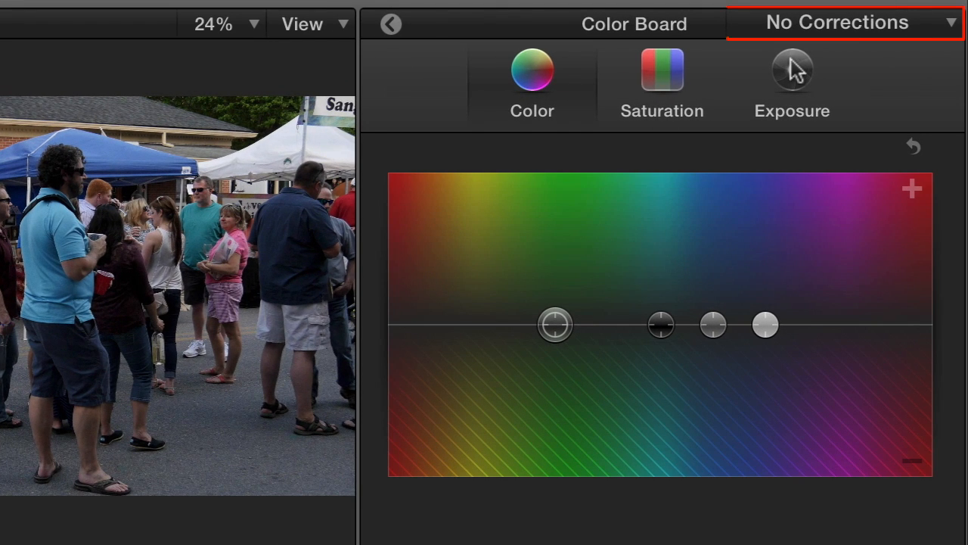
pyautogui.click(791, 76)
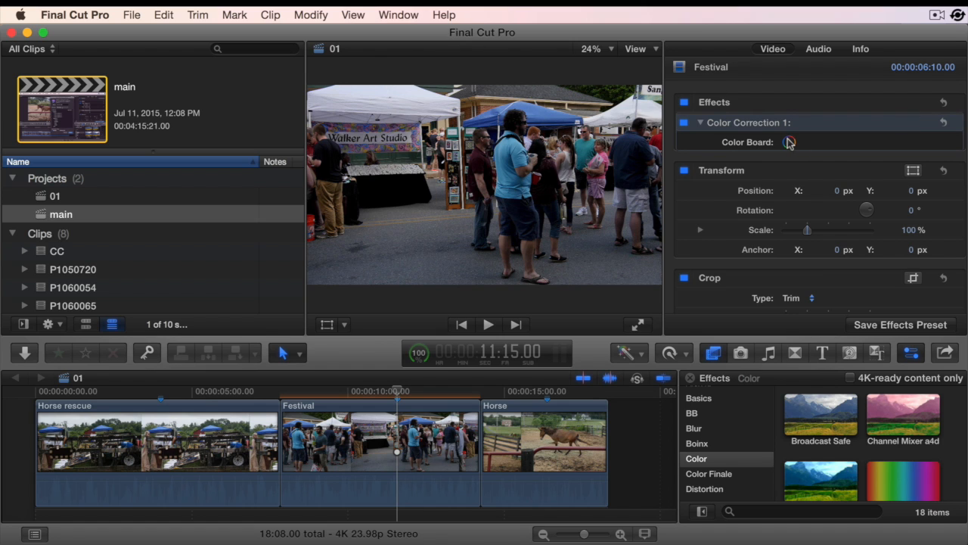
# Apply Color Correction from the Effects Browser's Color category to the Horse rescue clip
pyautogui.click(790, 142)
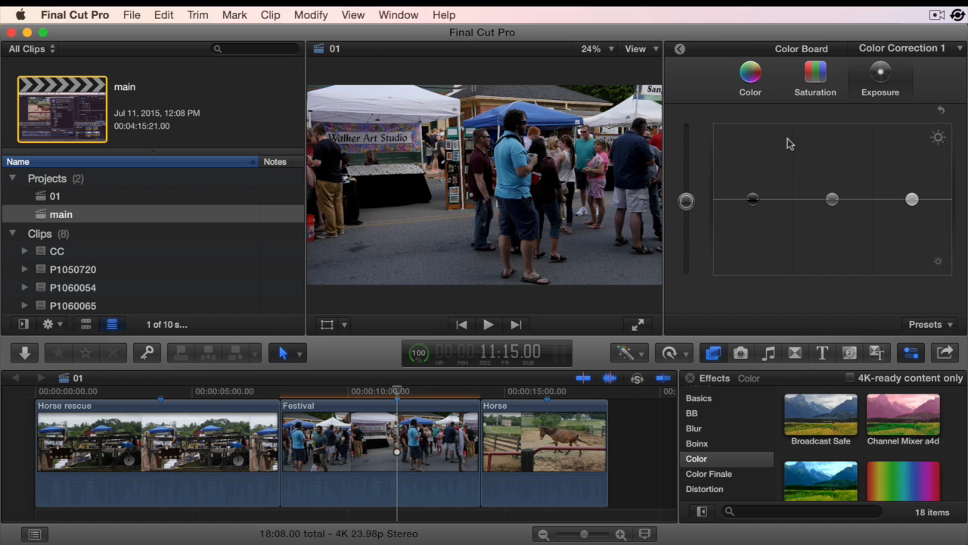
pyautogui.press('cmd+option+4')
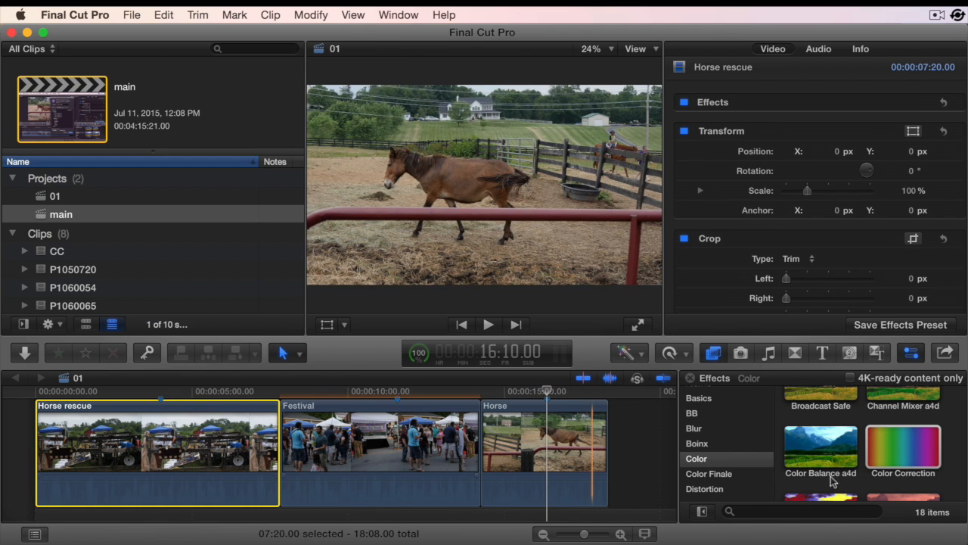
pyautogui.doubleClick(904, 446)
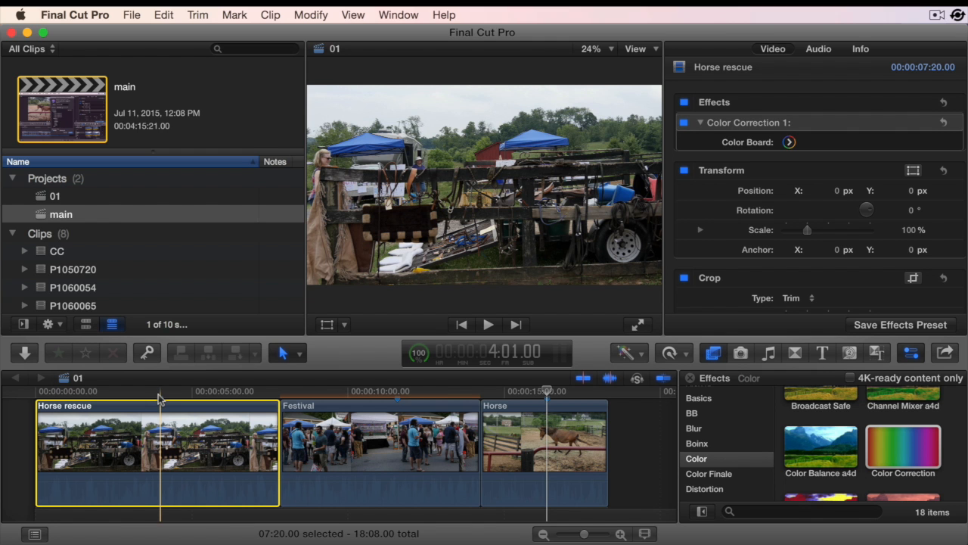
# Select the Festival clip and add Color Corrections 2 and 3 to its stack
pyautogui.click(396, 391)
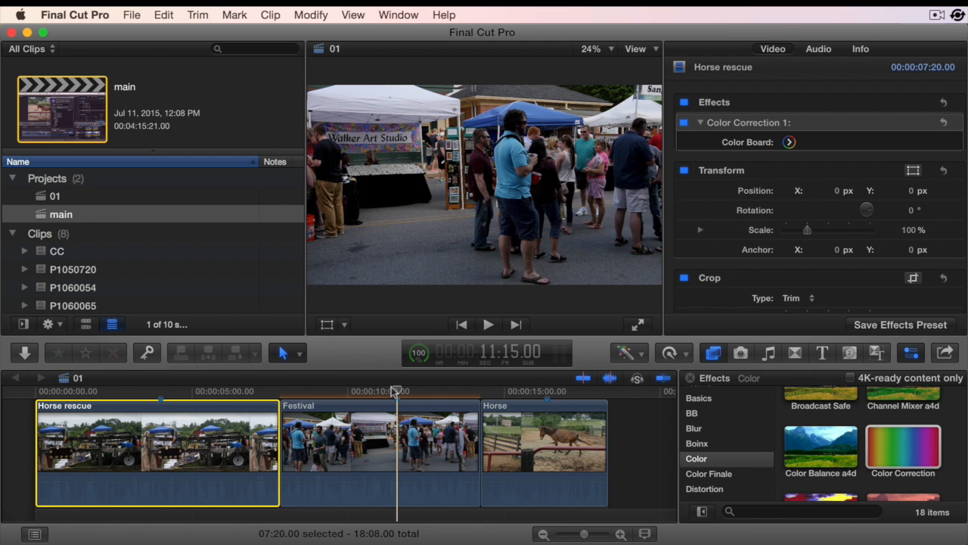
pyautogui.click(378, 439)
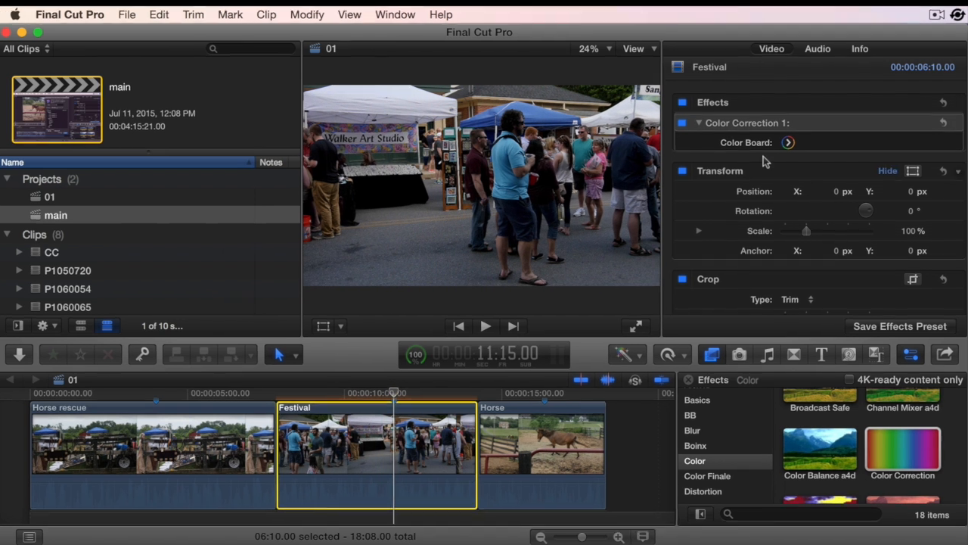
pyautogui.click(789, 142)
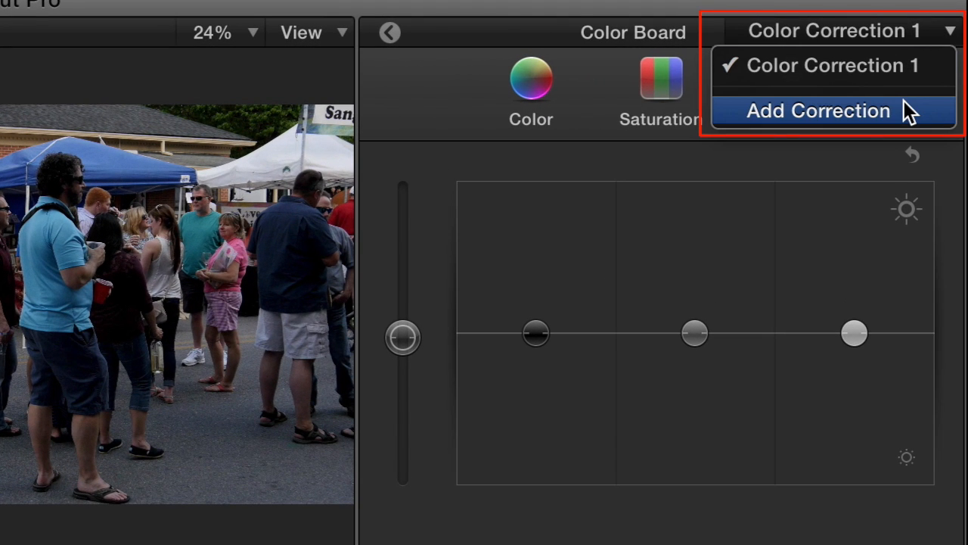
pyautogui.click(818, 111)
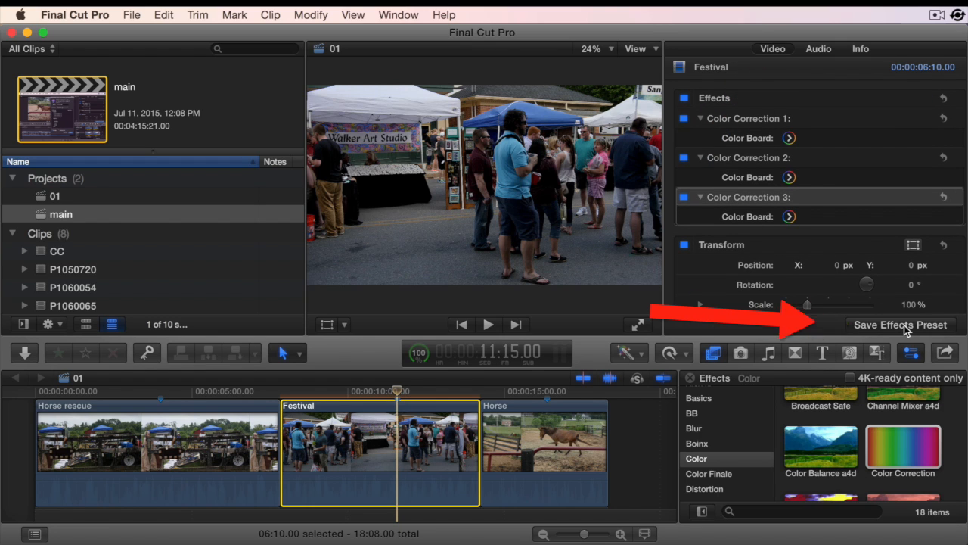
# Save all three Festival corrections as effects preset 'CC 3' in Favorites
pyautogui.click(901, 324)
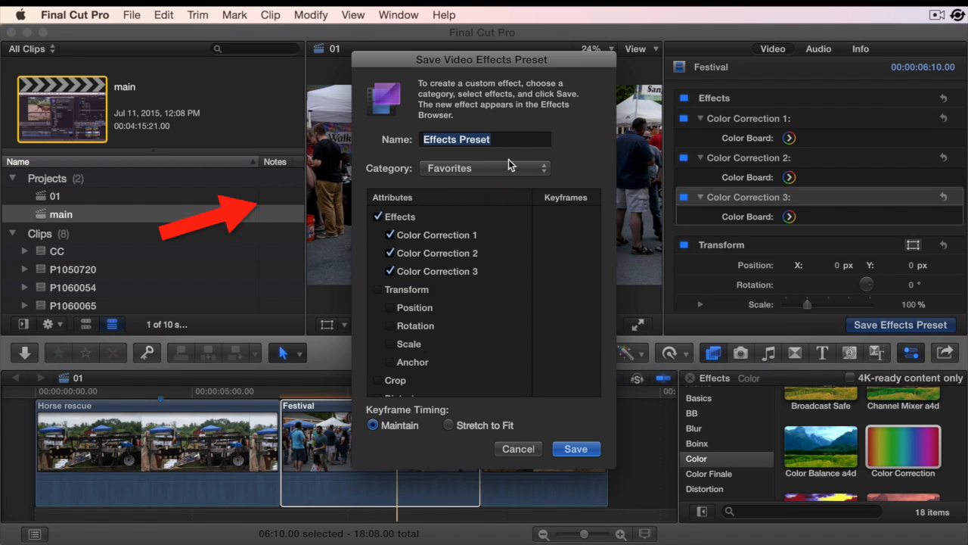
pyautogui.moveTo(510, 168)
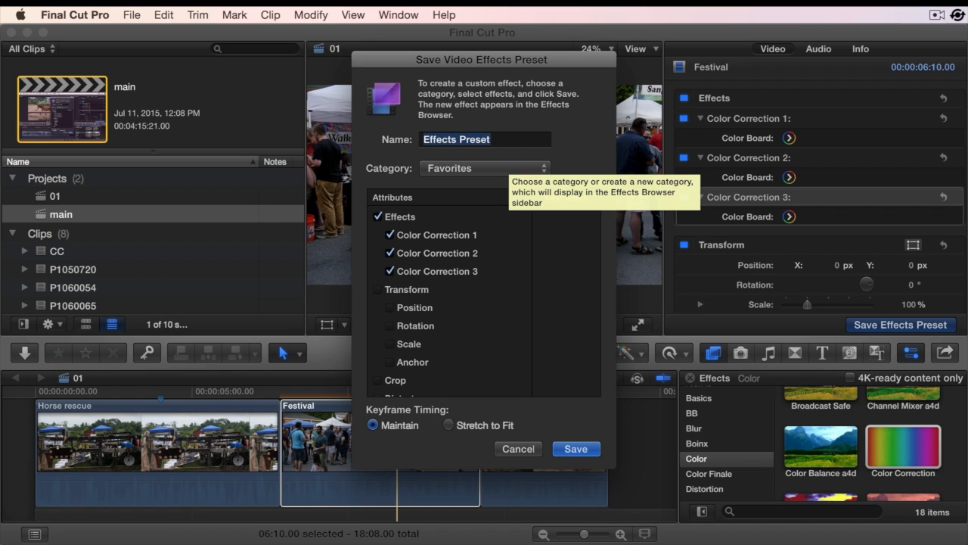
pyautogui.write('CC 3')
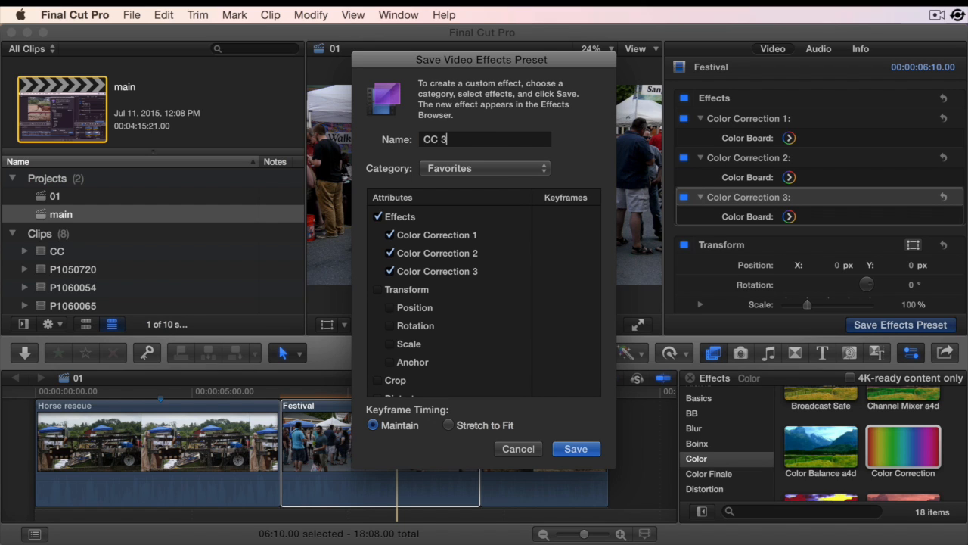
pyautogui.moveTo(526, 167)
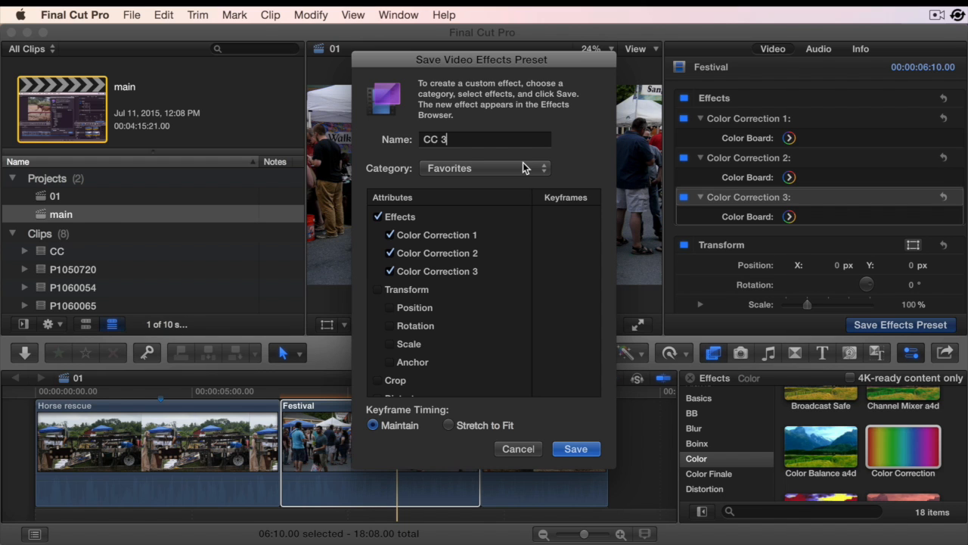
pyautogui.click(518, 448)
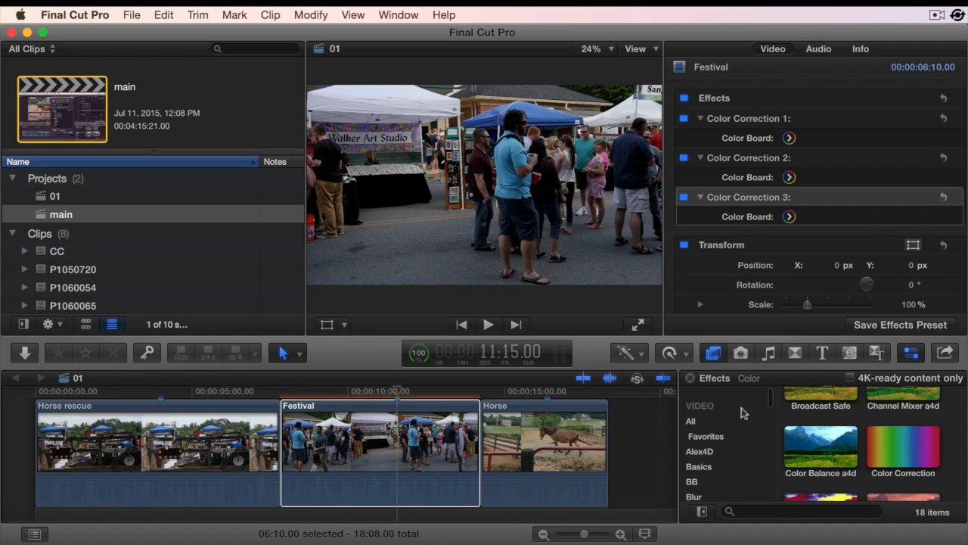
# Show the Favorites category in the Effects Browser
pyautogui.click(706, 436)
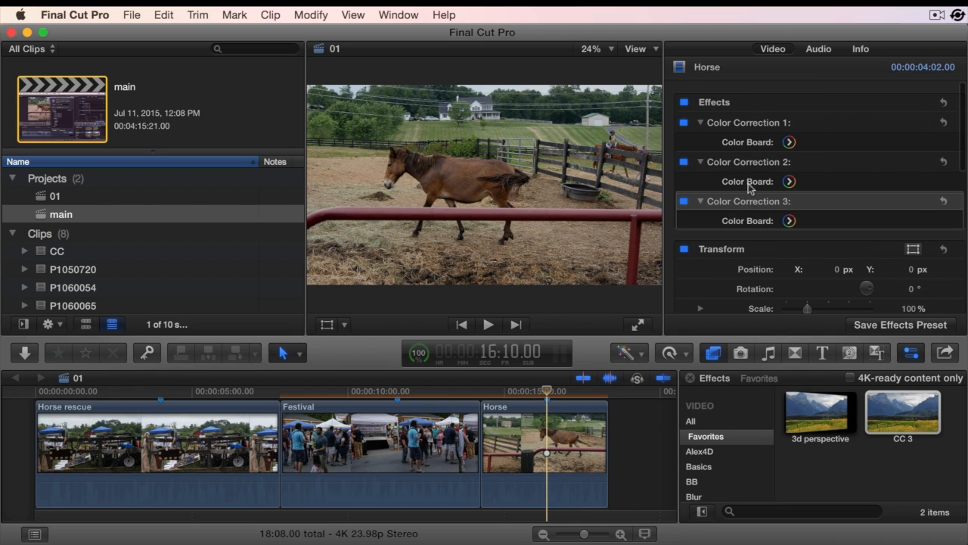
pyautogui.moveTo(730, 204)
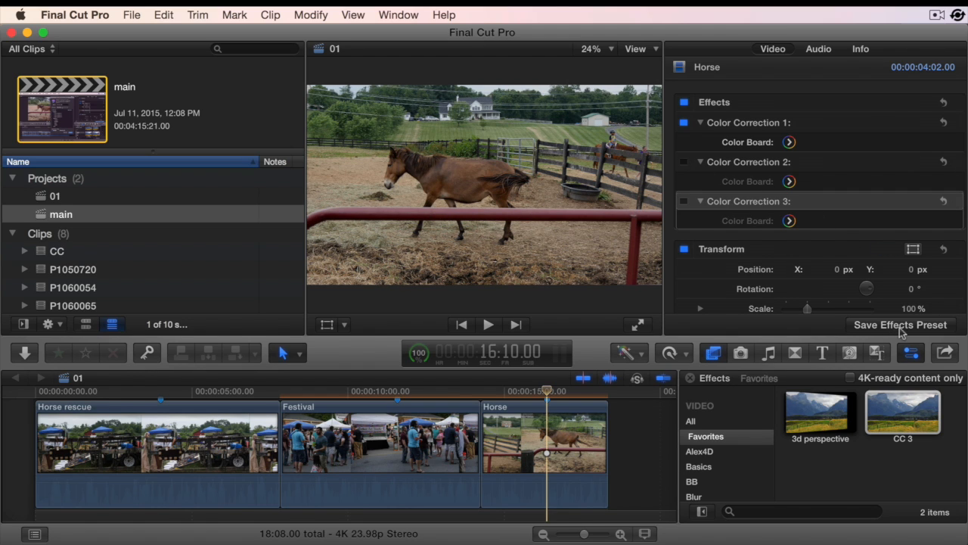
# Save the Horse clip's effects as a new preset named 'CC 3 w 2 off'
pyautogui.click(900, 325)
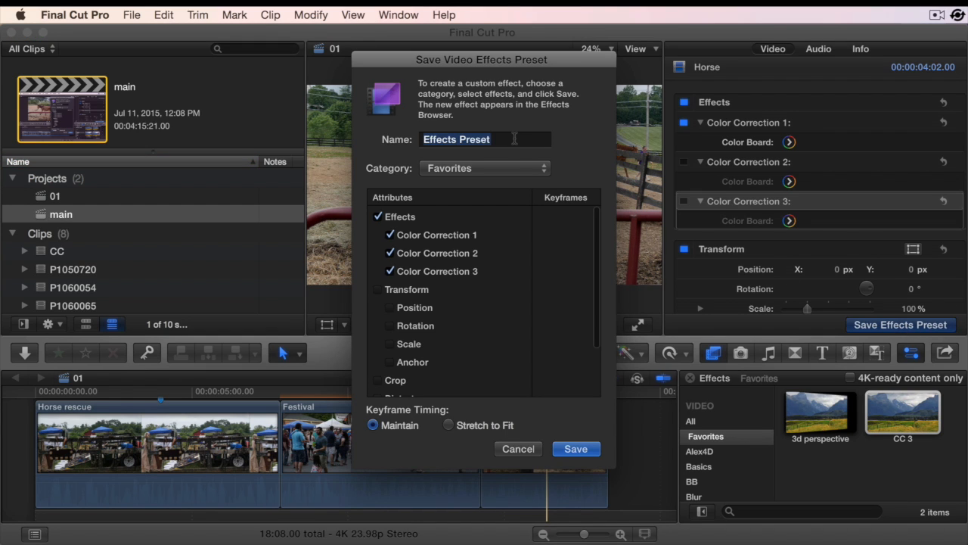
pyautogui.write('CC 3')
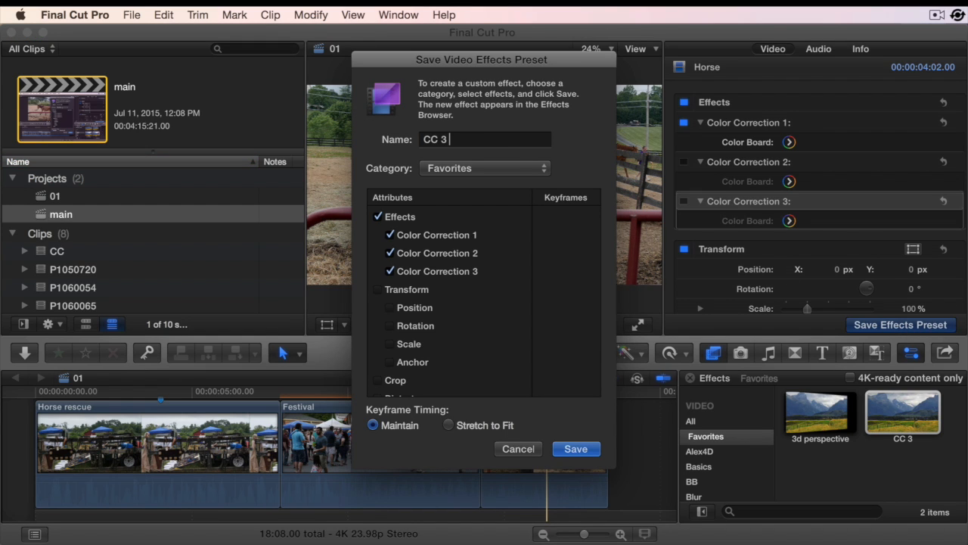
pyautogui.write('w 2 off')
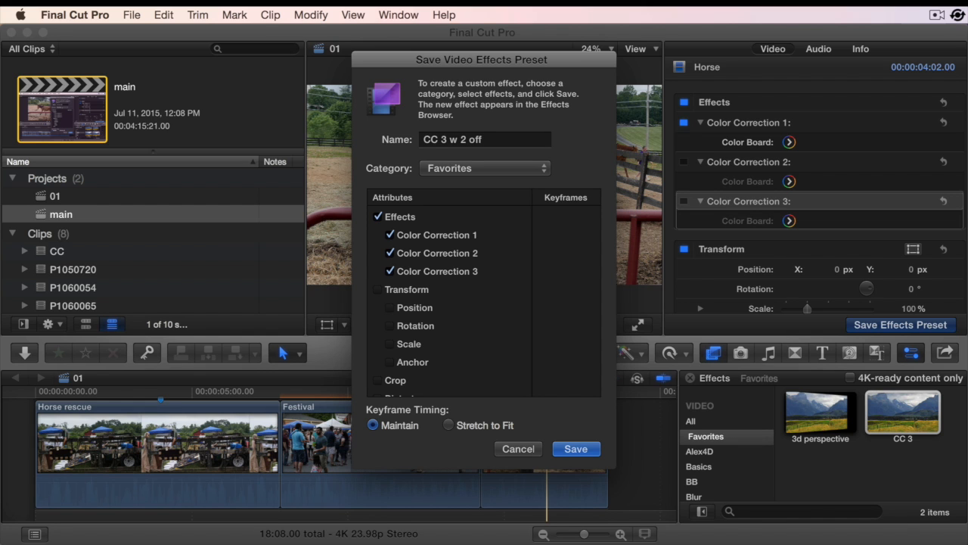
pyautogui.click(517, 448)
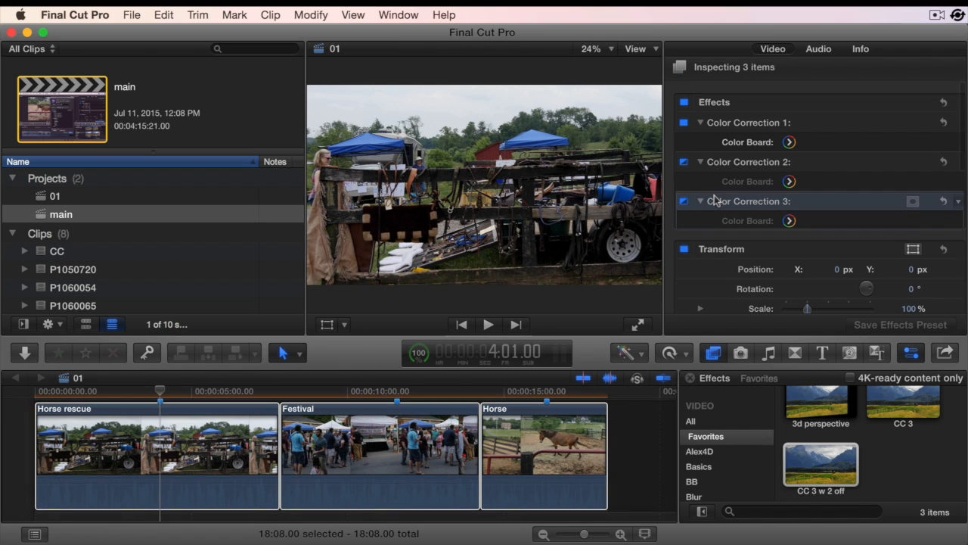
# Use Edit > Remove Effects on the three selected timeline clips
pyautogui.click(700, 201)
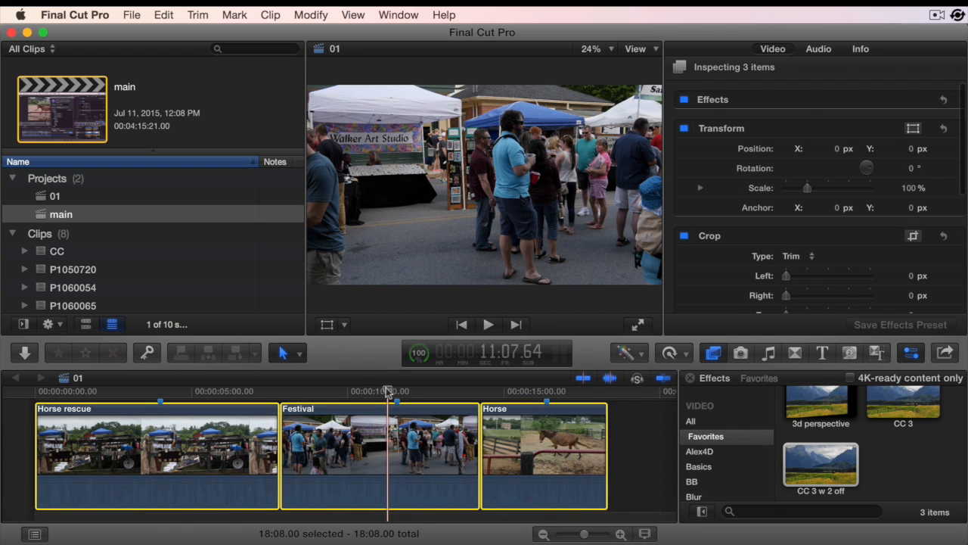
# Skim the Horse, Festival and first clips, then select the 'CC 3 w 2 off' preset
pyautogui.click(529, 392)
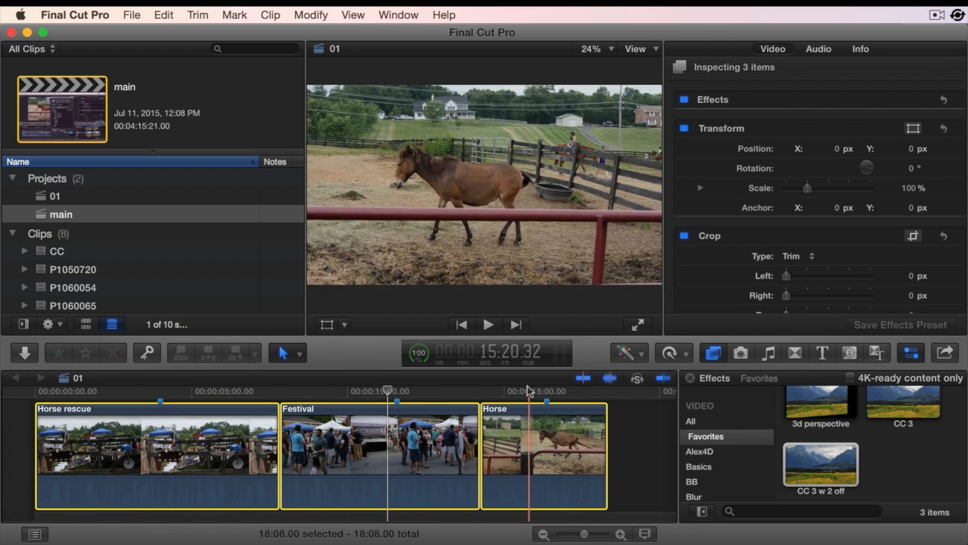
pyautogui.click(397, 391)
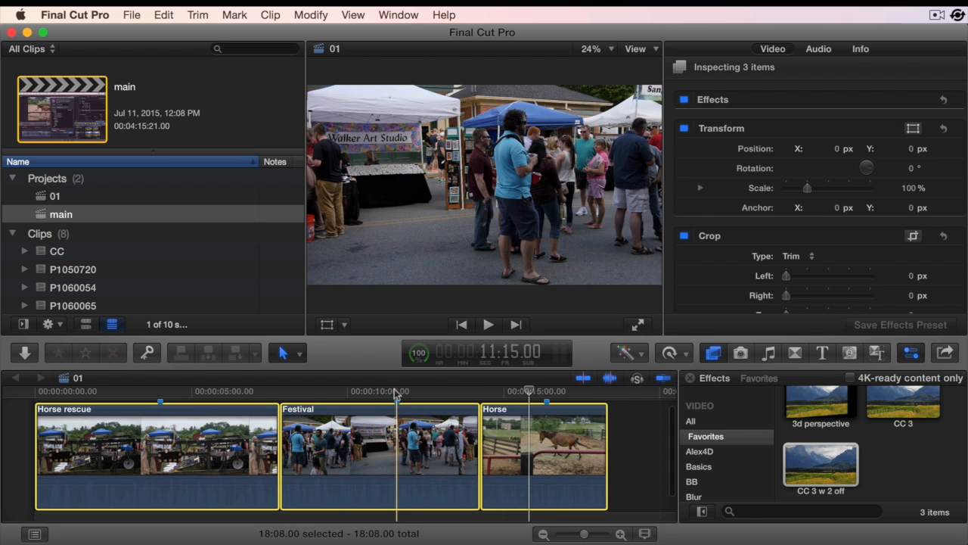
pyautogui.click(160, 391)
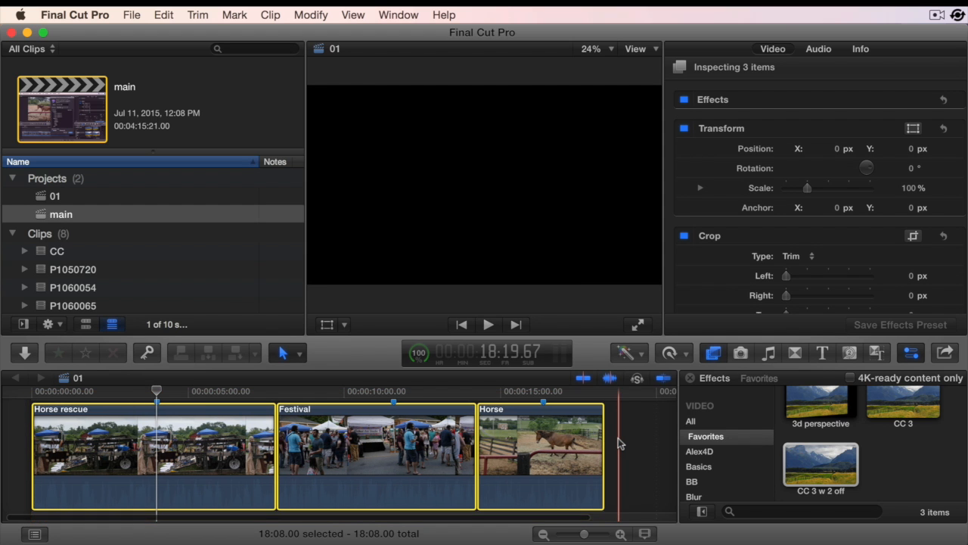
pyautogui.click(821, 464)
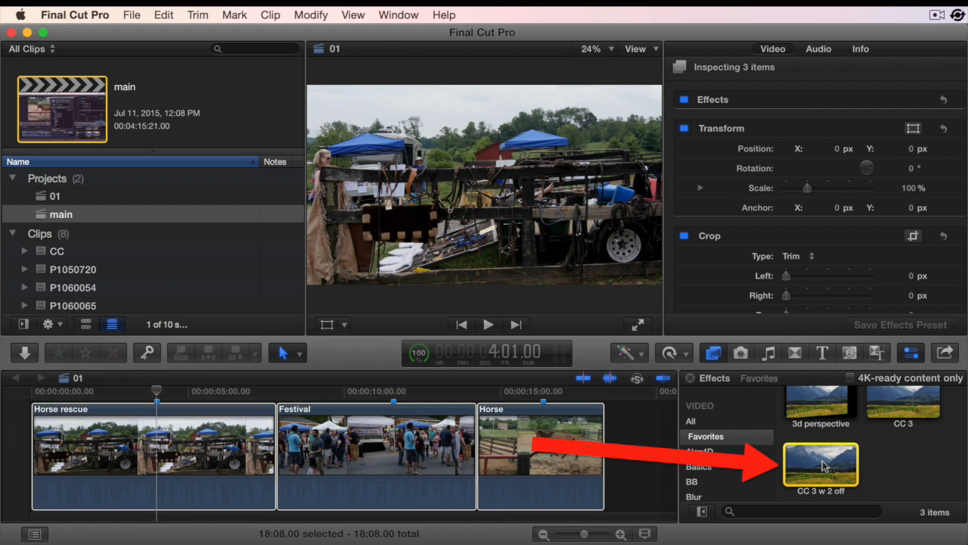